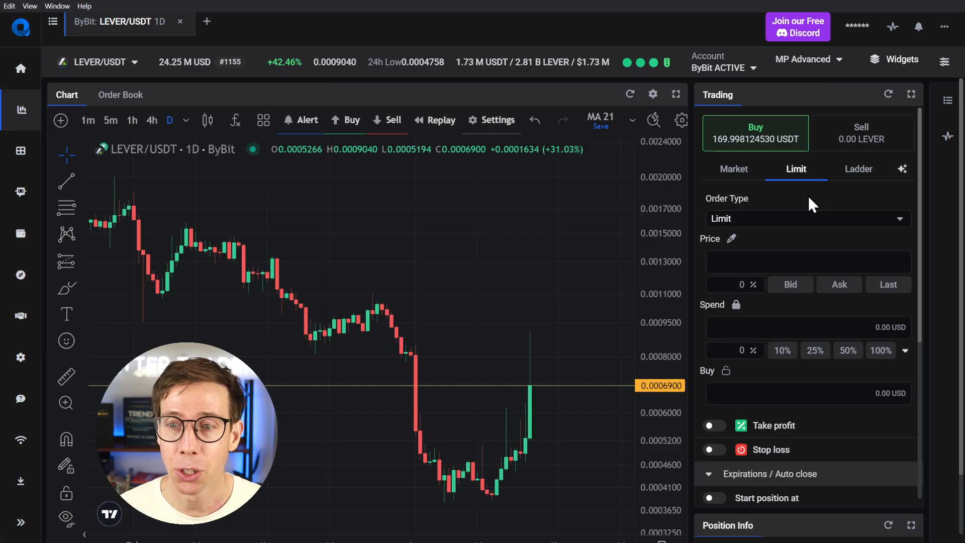
{"action": "mouse_move", "coordinate": [809, 202]}
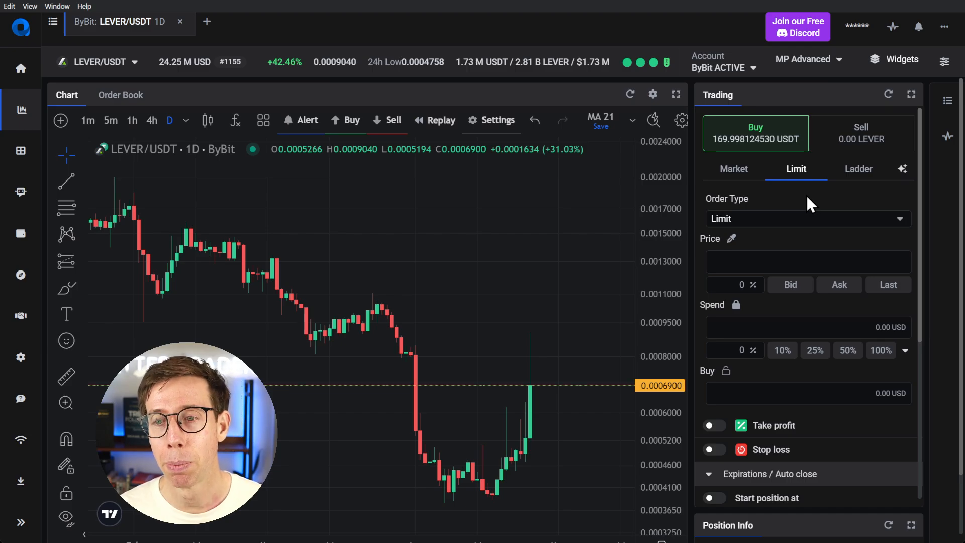
Switch the LEVER/USDT buy to a Market order
{"action": "left_click", "coordinate": [732, 169]}
{"action": "type", "text": "169.99"}
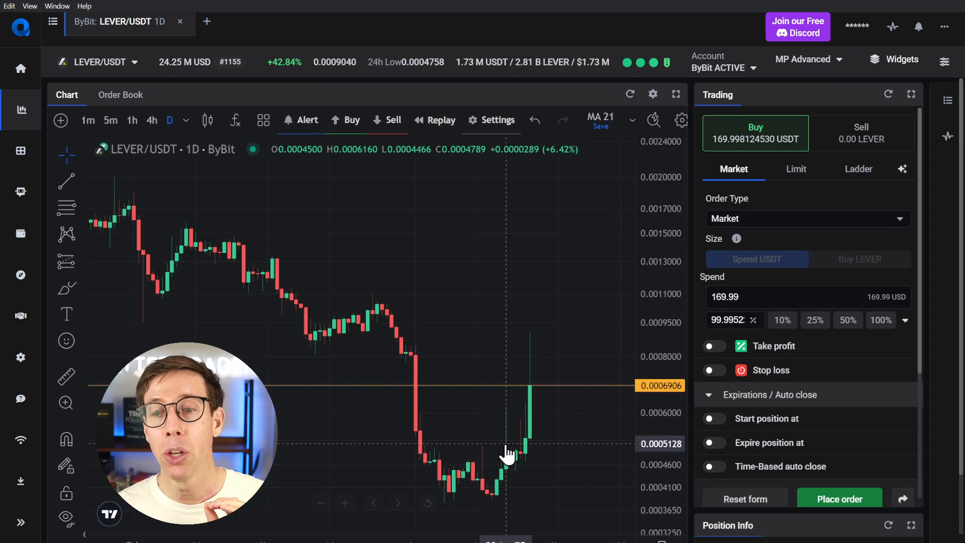
{"action": "mouse_move", "coordinate": [532, 438]}
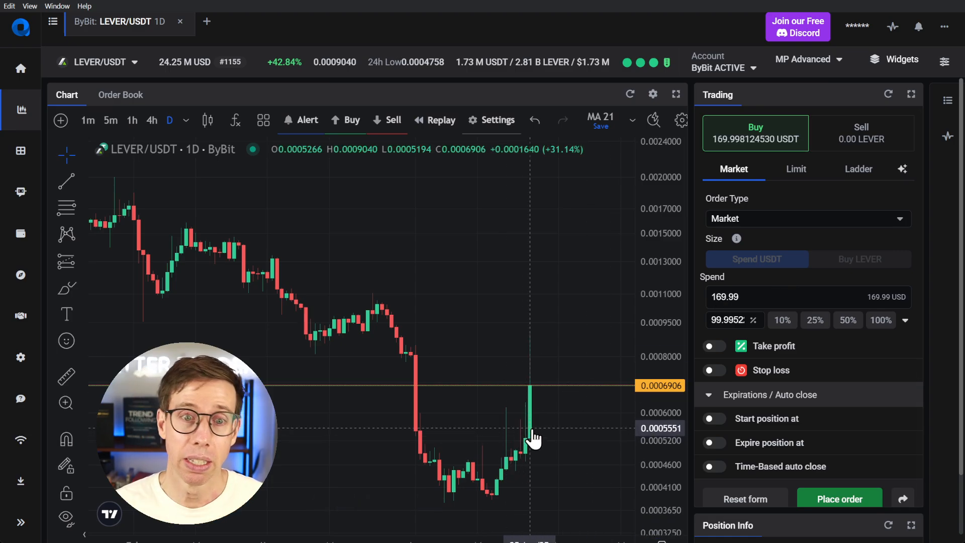
{"action": "mouse_move", "coordinate": [563, 412]}
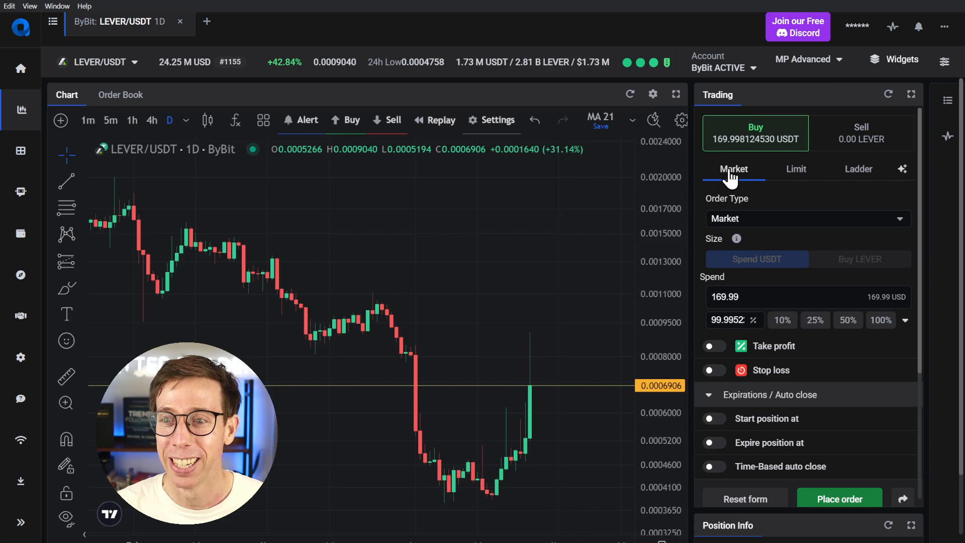
{"action": "mouse_move", "coordinate": [795, 169]}
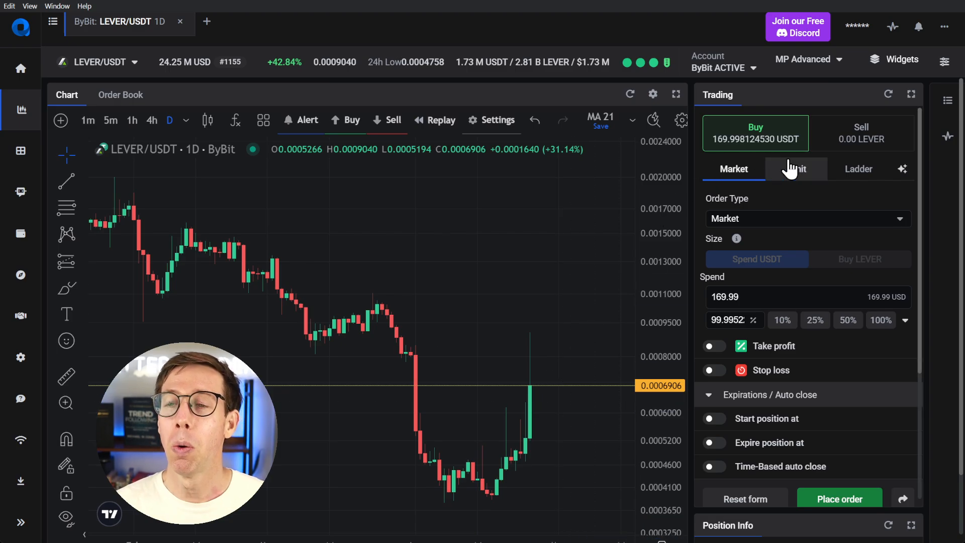
Switch the buy to a Limit order and show the chart on 1h candles
{"action": "left_click", "coordinate": [795, 168]}
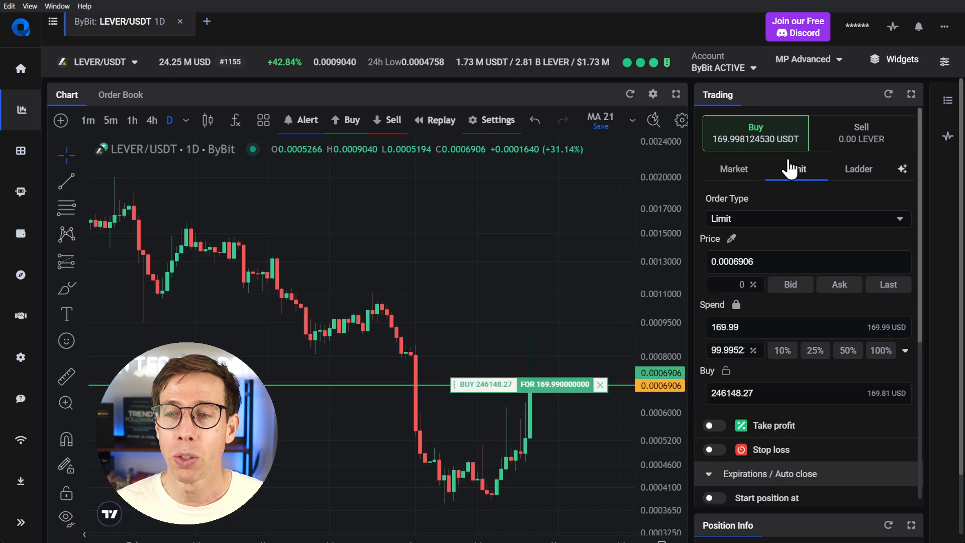
{"action": "mouse_move", "coordinate": [578, 310]}
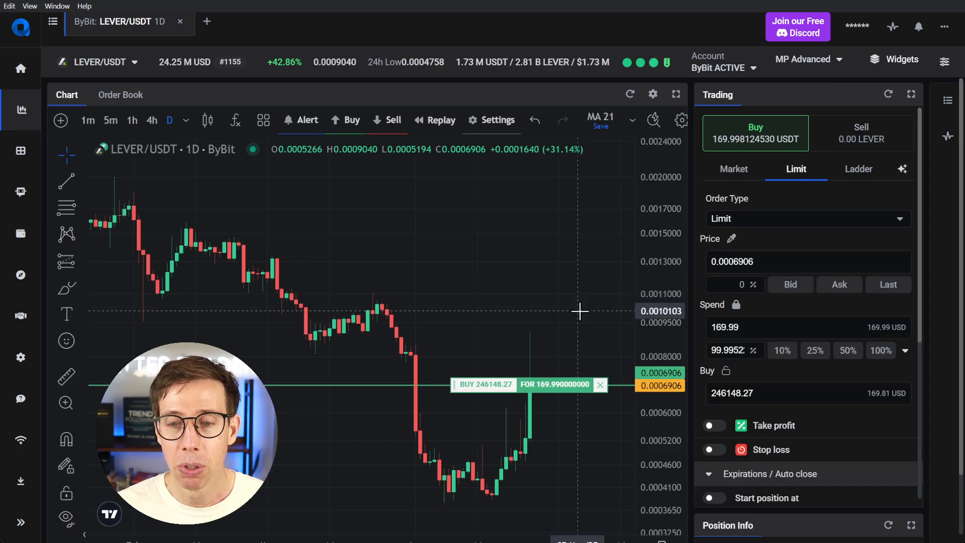
{"action": "left_click", "coordinate": [151, 120]}
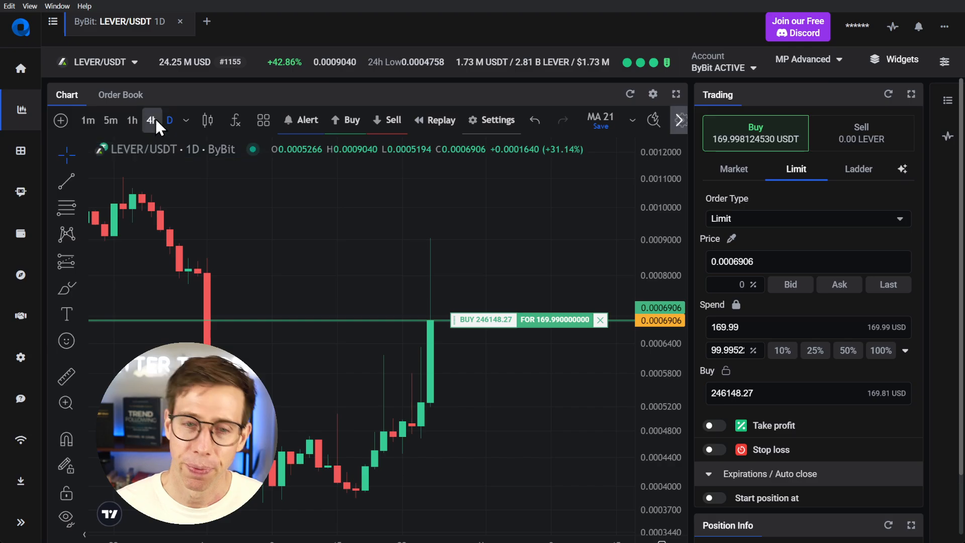
{"action": "left_click", "coordinate": [132, 120]}
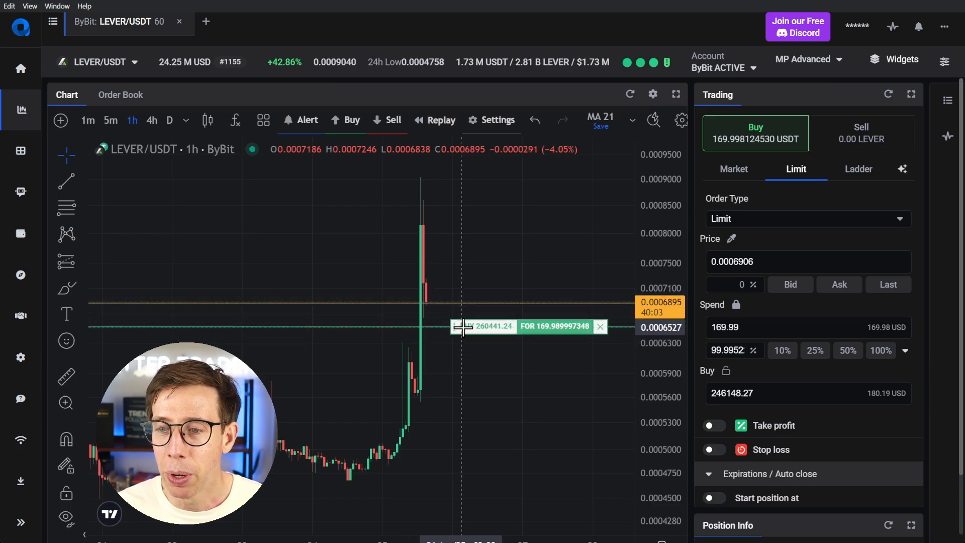
Switch to Ladder, enable take profit with a 10% first target, and add a second target
{"action": "left_click", "coordinate": [857, 169]}
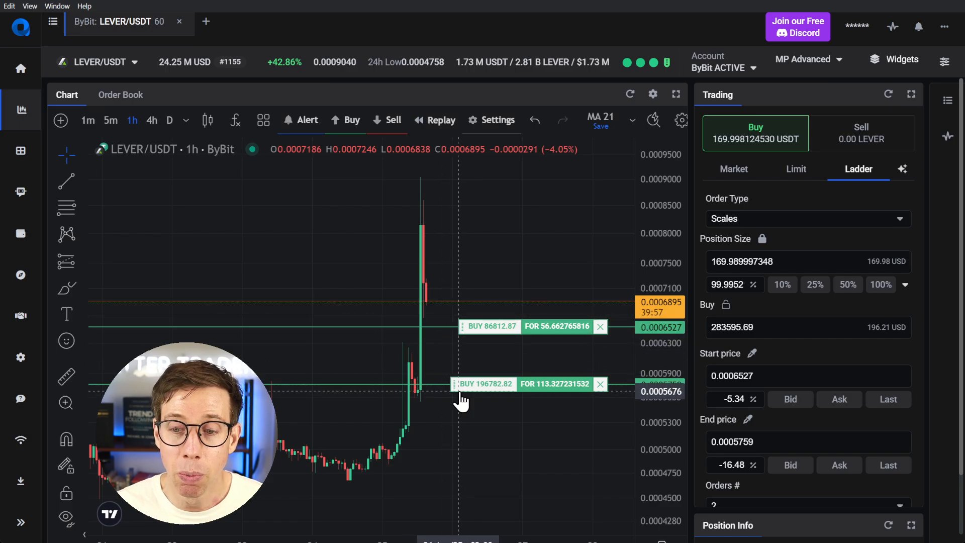
{"action": "scroll", "scroll_direction": "down", "scroll_amount": 3}
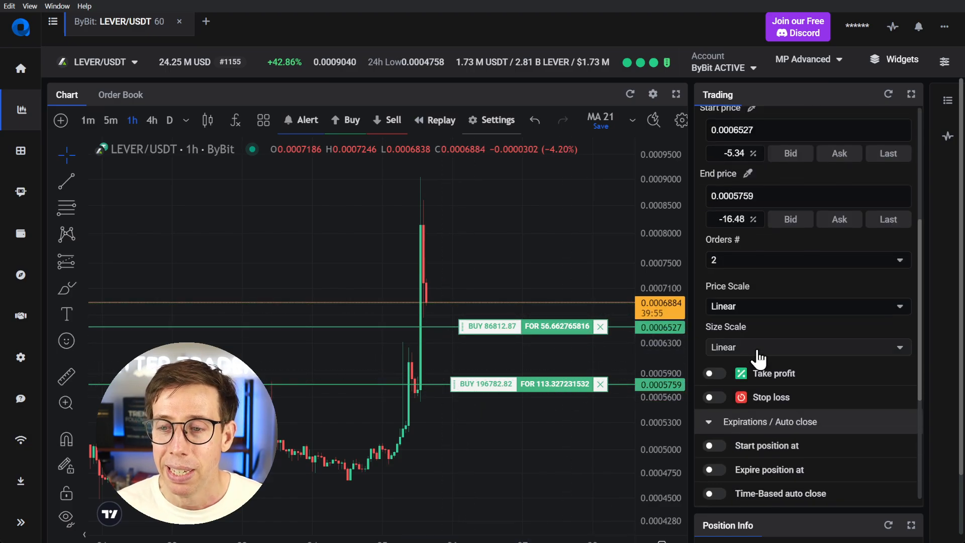
{"action": "left_click", "coordinate": [713, 373]}
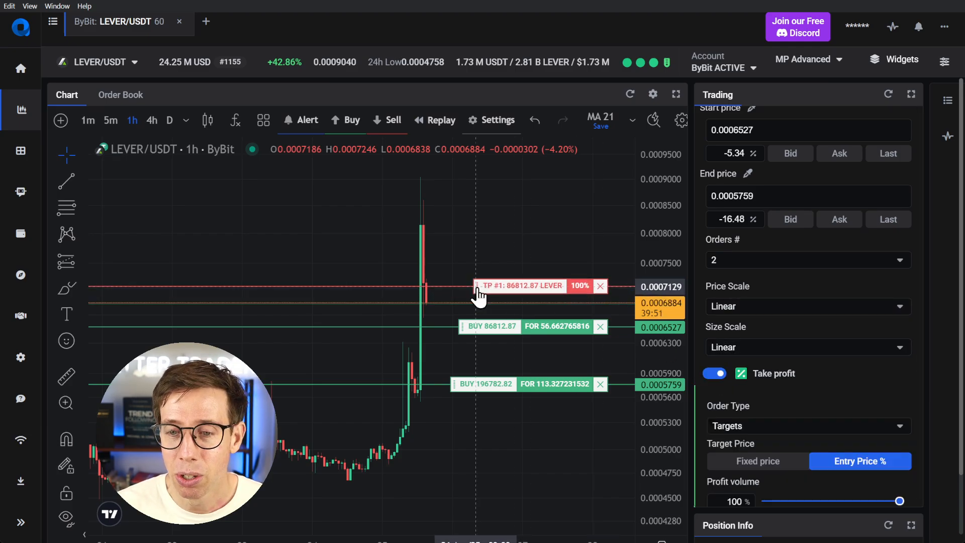
{"action": "scroll", "scroll_direction": "down", "scroll_amount": 3}
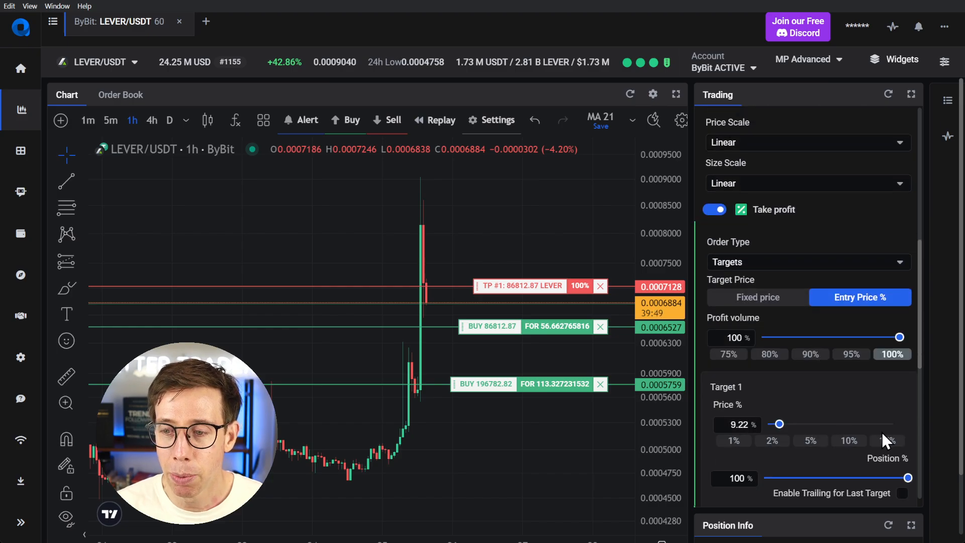
{"action": "left_click", "coordinate": [847, 440]}
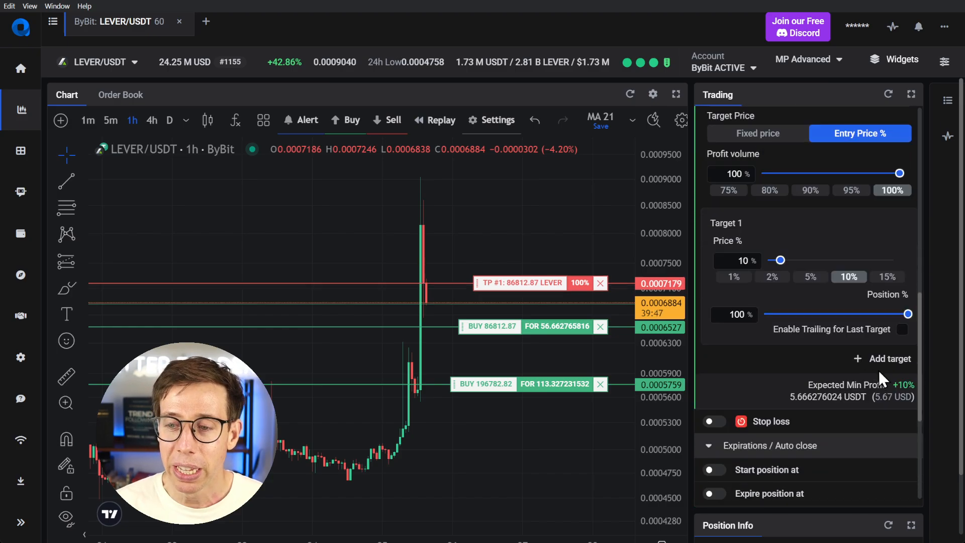
{"action": "left_click", "coordinate": [890, 358]}
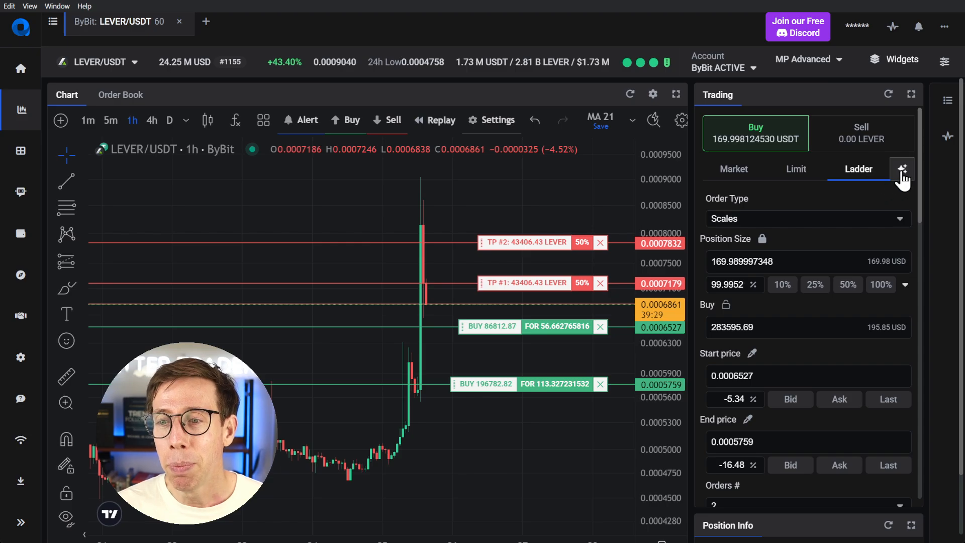
{"action": "mouse_move", "coordinate": [876, 182]}
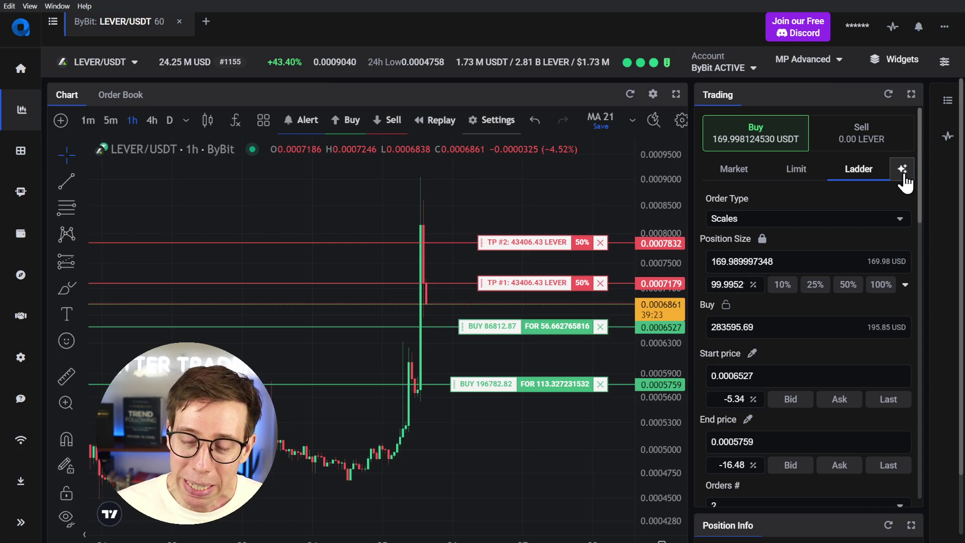
{"action": "left_click", "coordinate": [902, 169]}
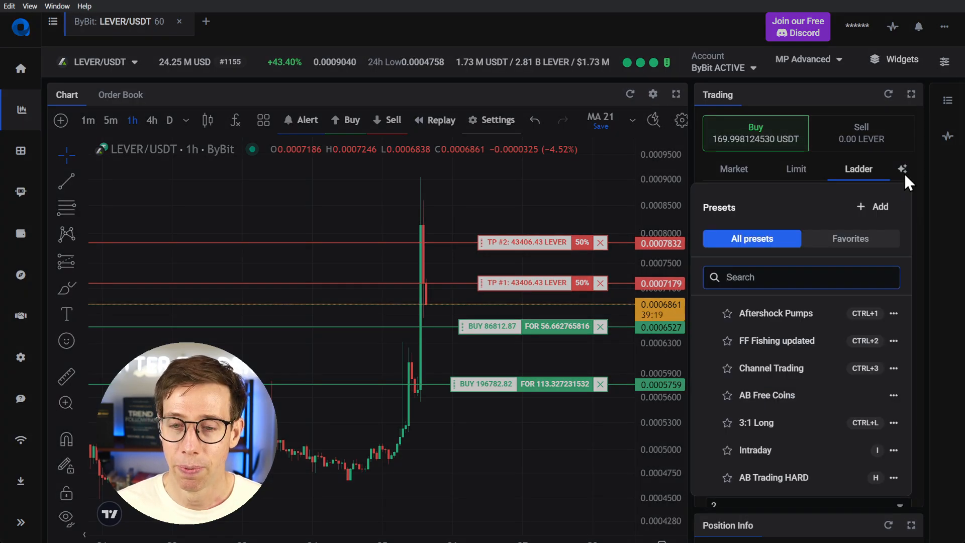
{"action": "mouse_move", "coordinate": [778, 412]}
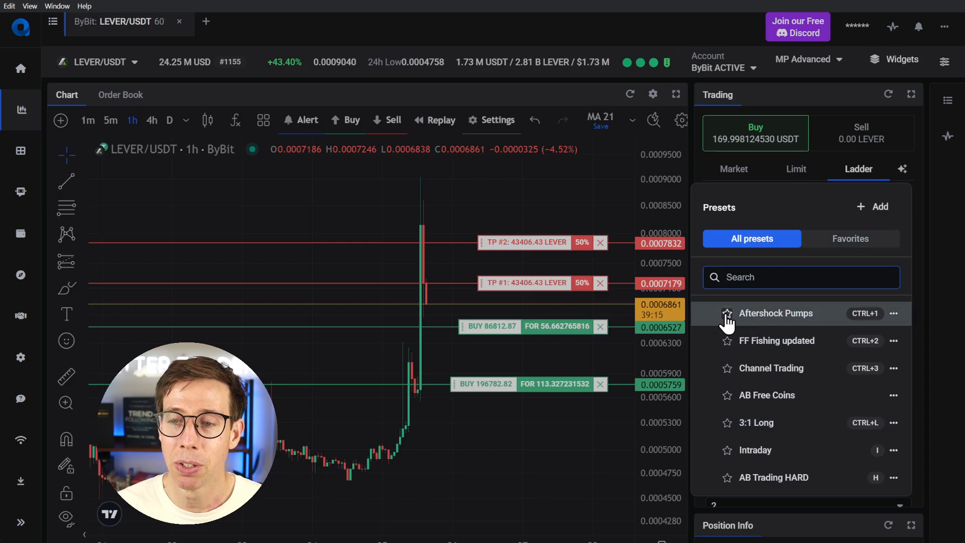
{"action": "mouse_move", "coordinate": [874, 313]}
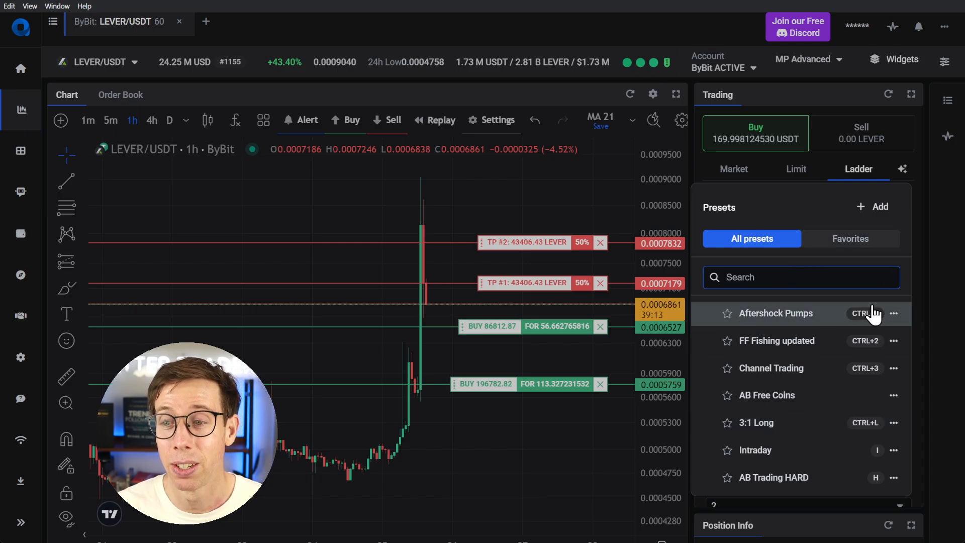
{"action": "left_click", "coordinate": [901, 168]}
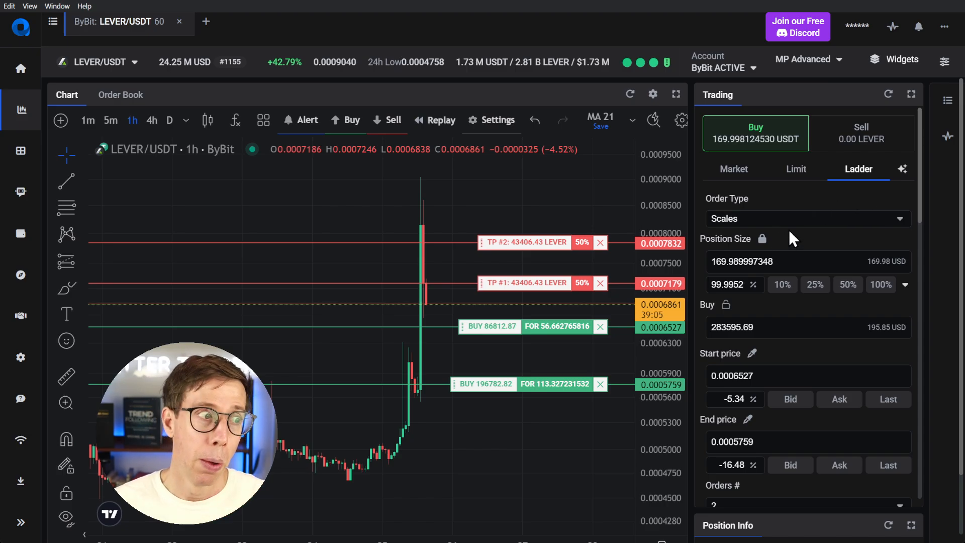
{"action": "mouse_move", "coordinate": [706, 295]}
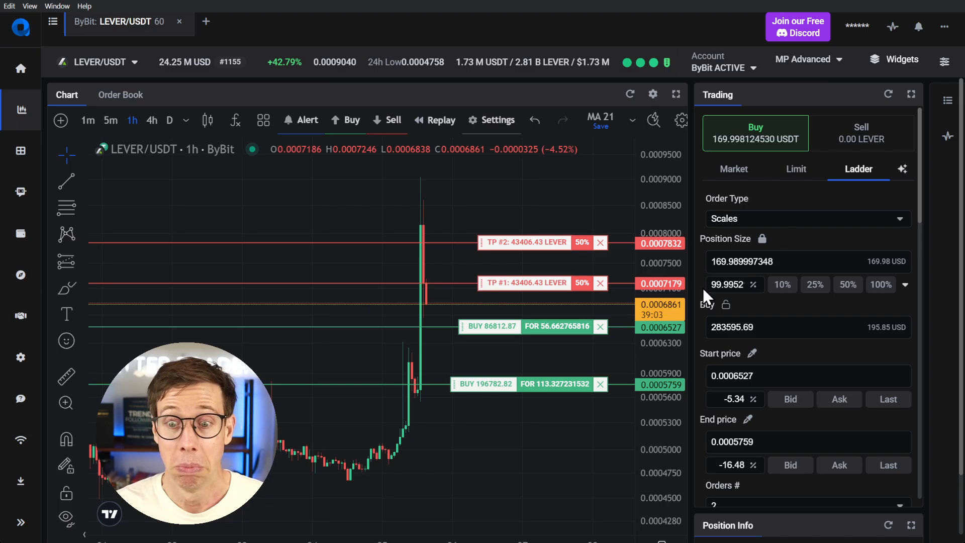
{"action": "mouse_move", "coordinate": [756, 310]}
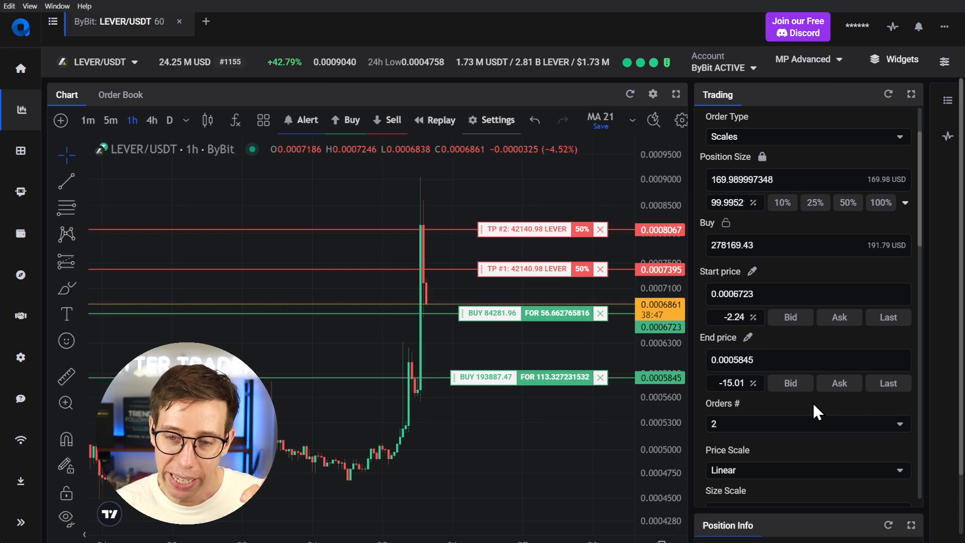
{"action": "mouse_move", "coordinate": [476, 365]}
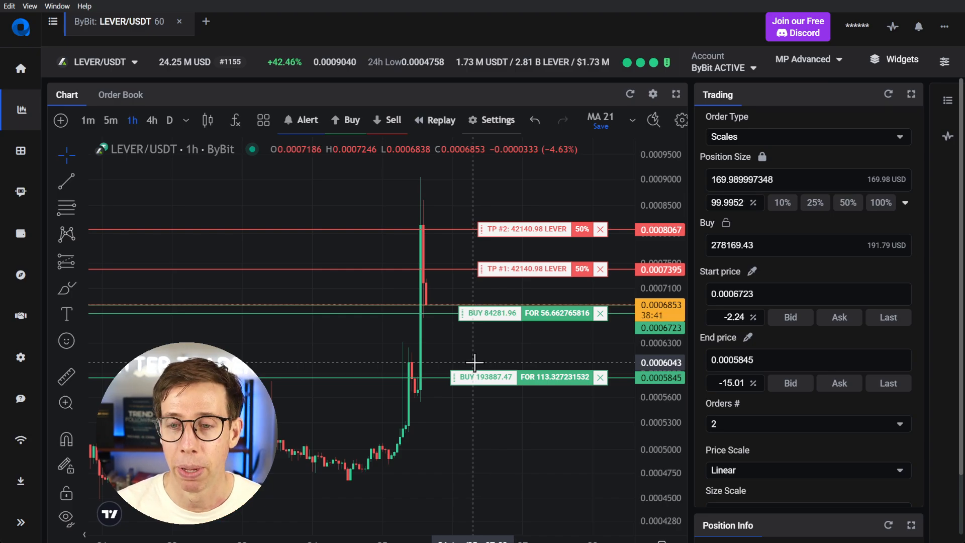
{"action": "scroll", "scroll_direction": "down", "scroll_amount": 3}
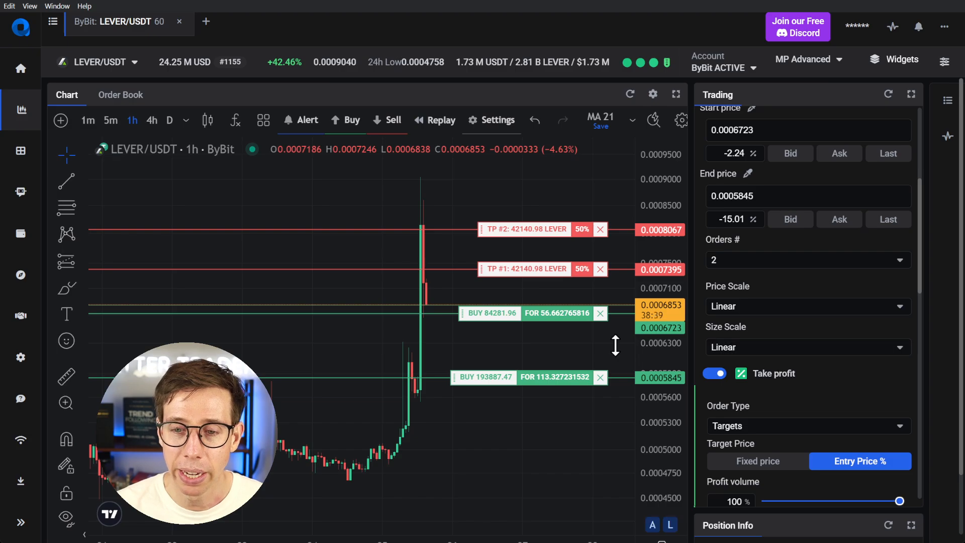
{"action": "left_click", "coordinate": [806, 259]}
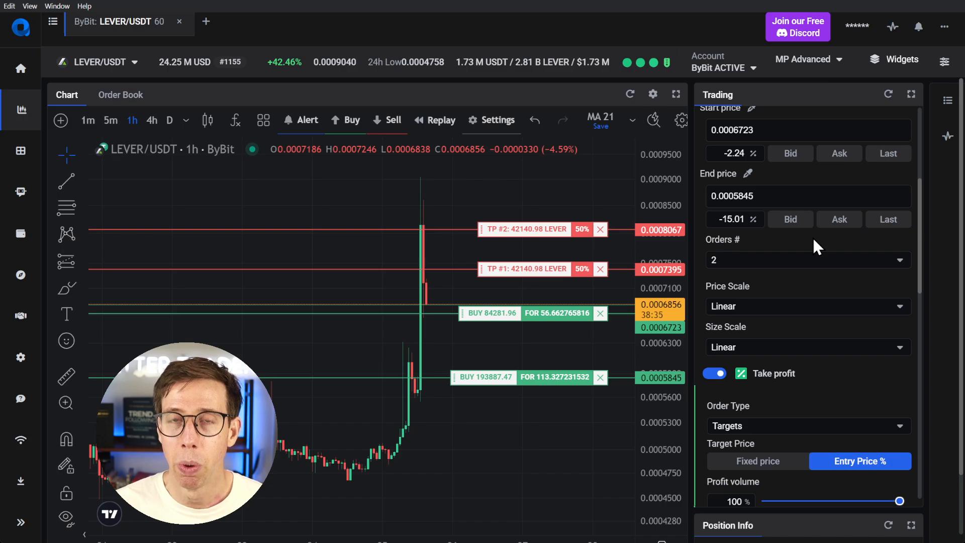
{"action": "scroll", "scroll_direction": "down", "scroll_amount": 3}
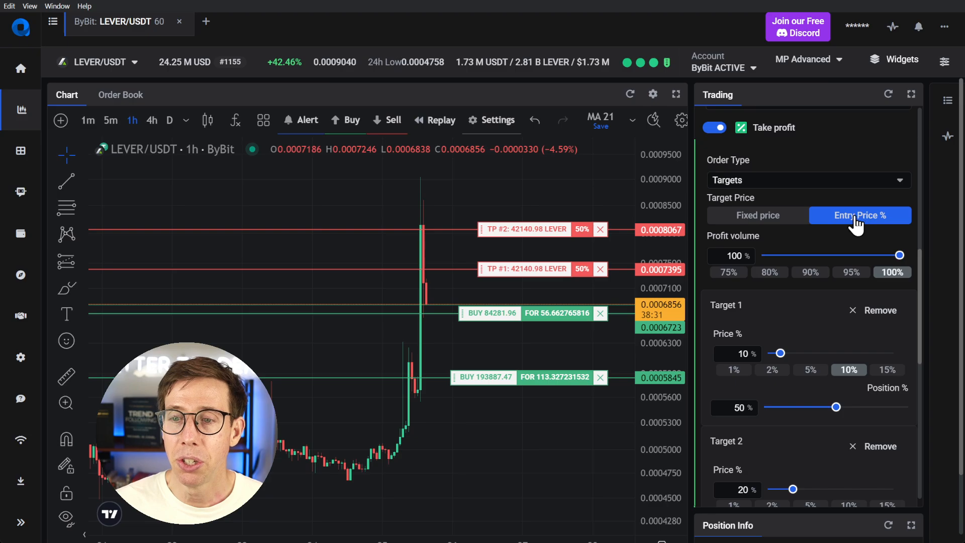
{"action": "scroll", "scroll_direction": "down", "scroll_amount": 3}
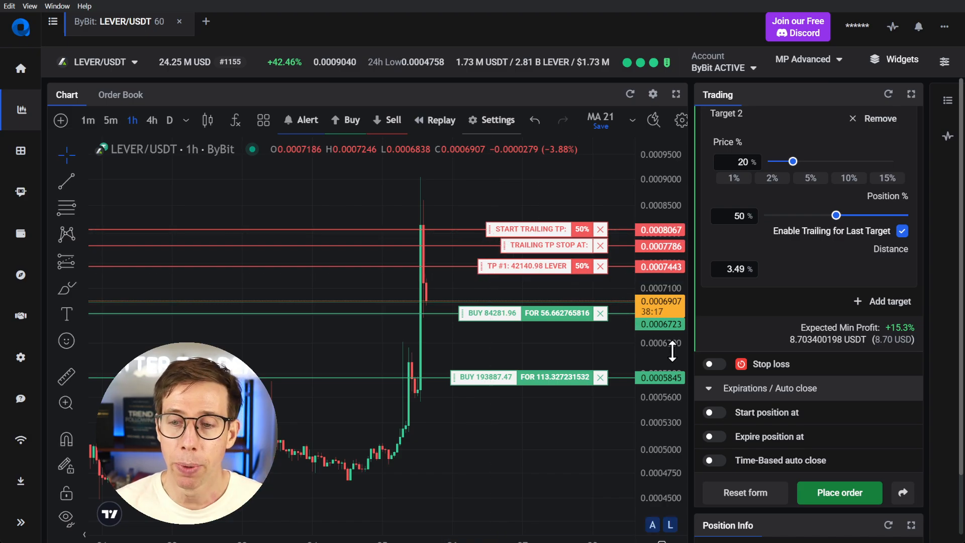
{"action": "left_click", "coordinate": [712, 363]}
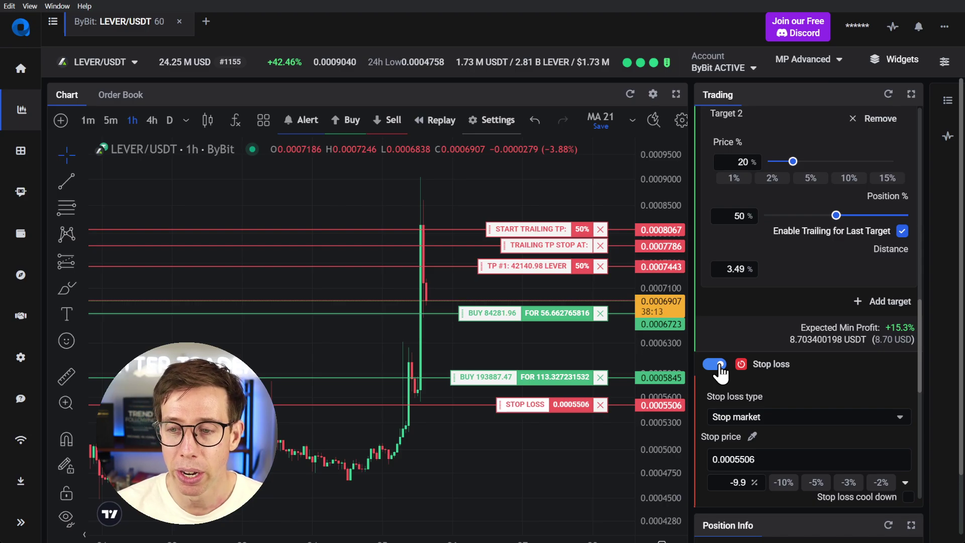
{"action": "left_click", "coordinate": [713, 364]}
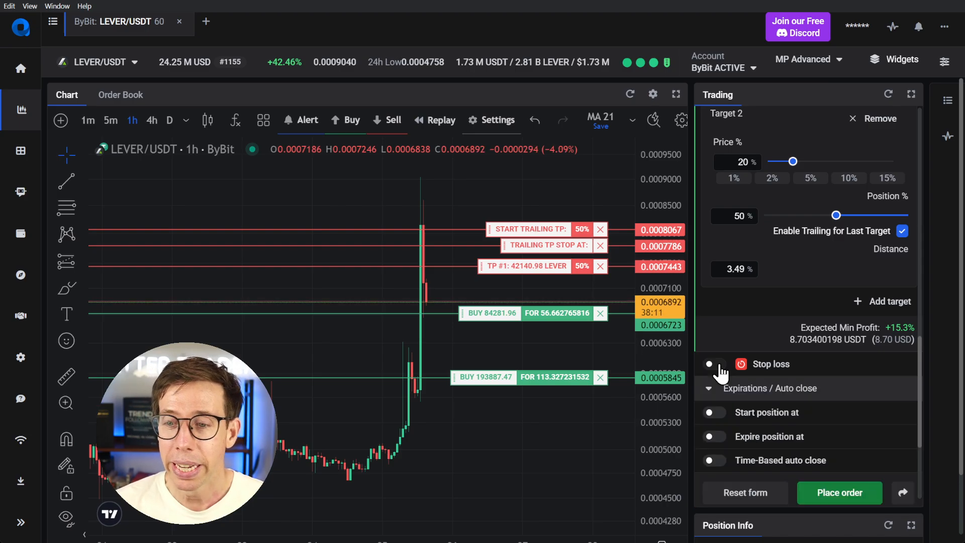
{"action": "mouse_move", "coordinate": [712, 422]}
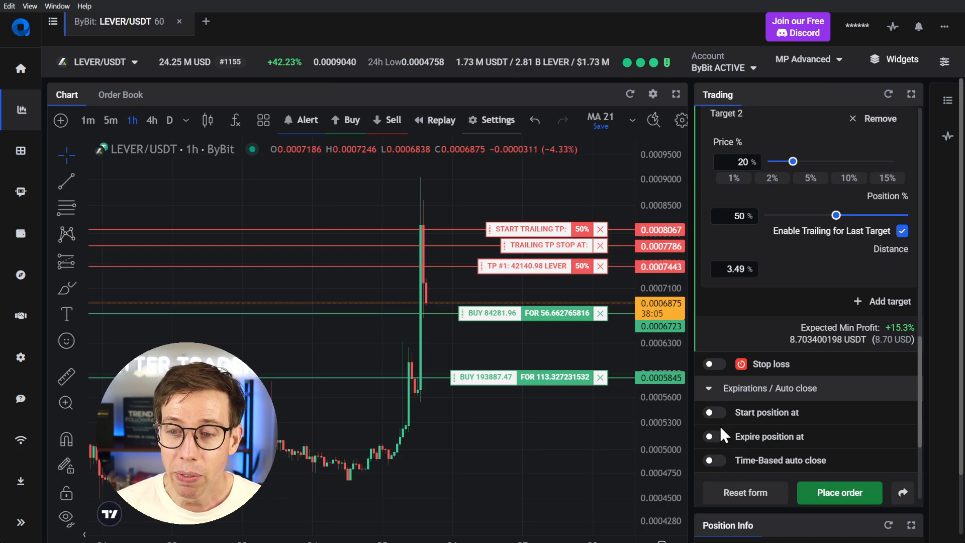
{"action": "mouse_move", "coordinate": [725, 431]}
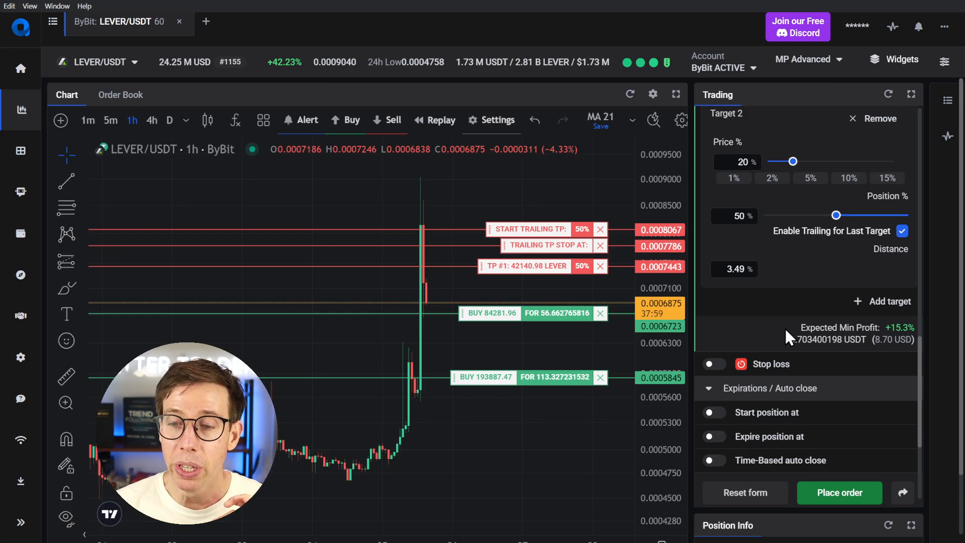
{"action": "mouse_move", "coordinate": [811, 297]}
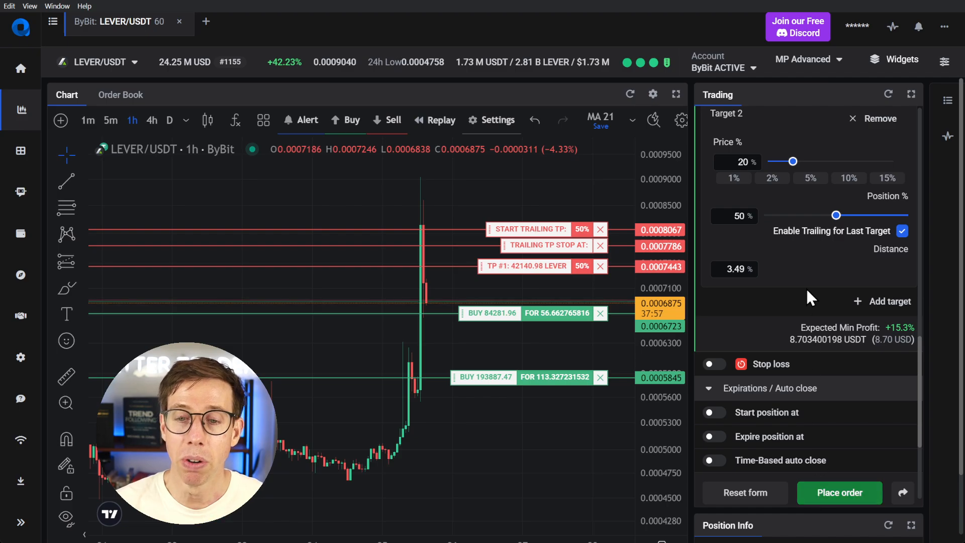
{"action": "mouse_move", "coordinate": [799, 294]}
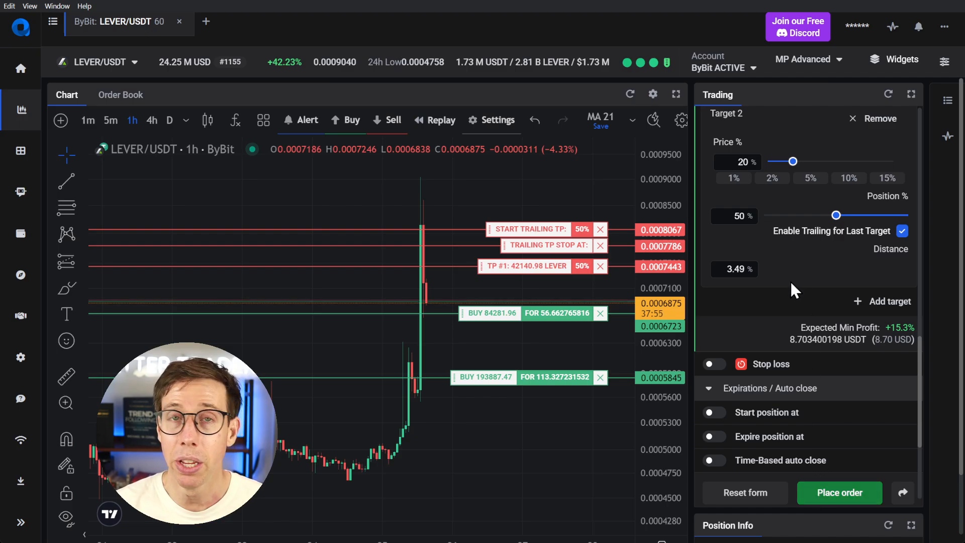
{"action": "scroll", "scroll_direction": "up", "scroll_amount": 3}
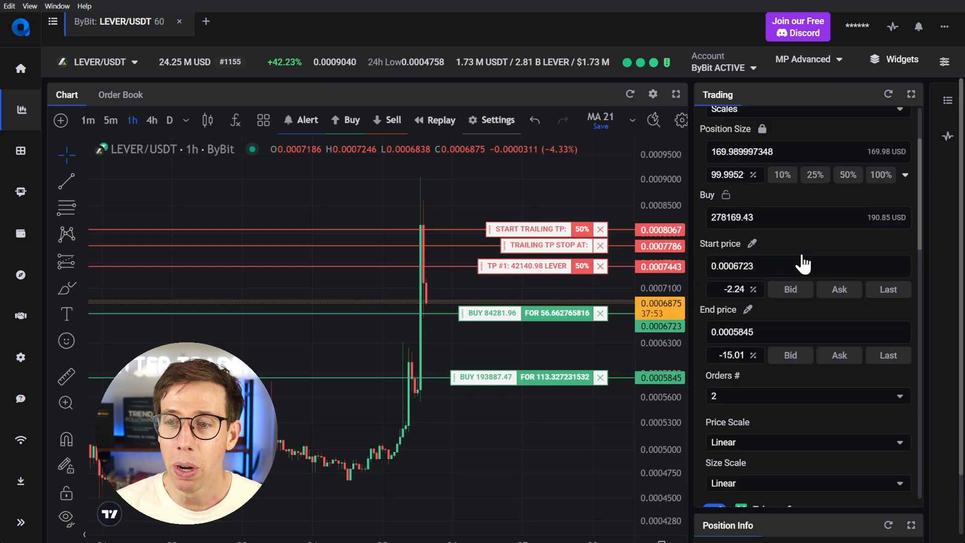
Create a new preset named 'LEVER Pump Preset' with hotkey L
{"action": "left_click", "coordinate": [857, 169]}
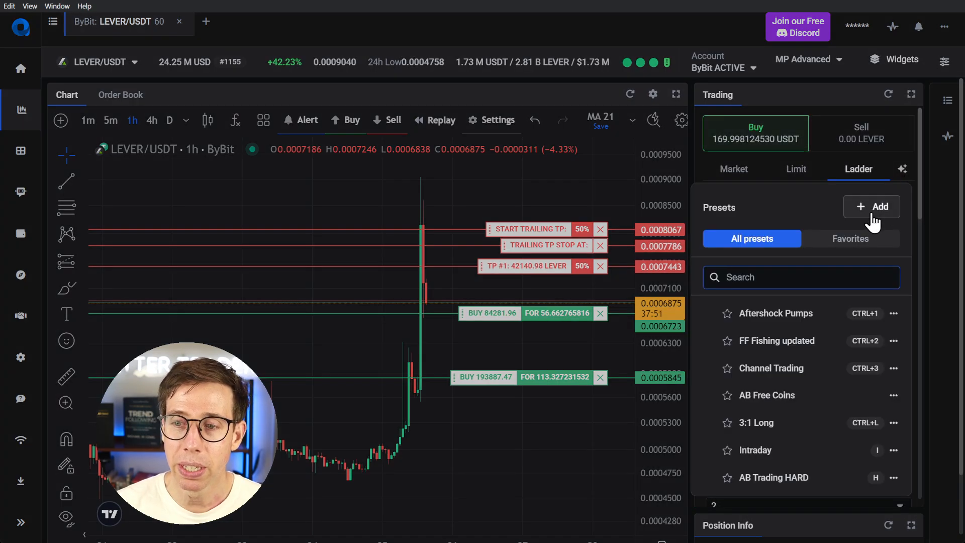
{"action": "left_click", "coordinate": [871, 206]}
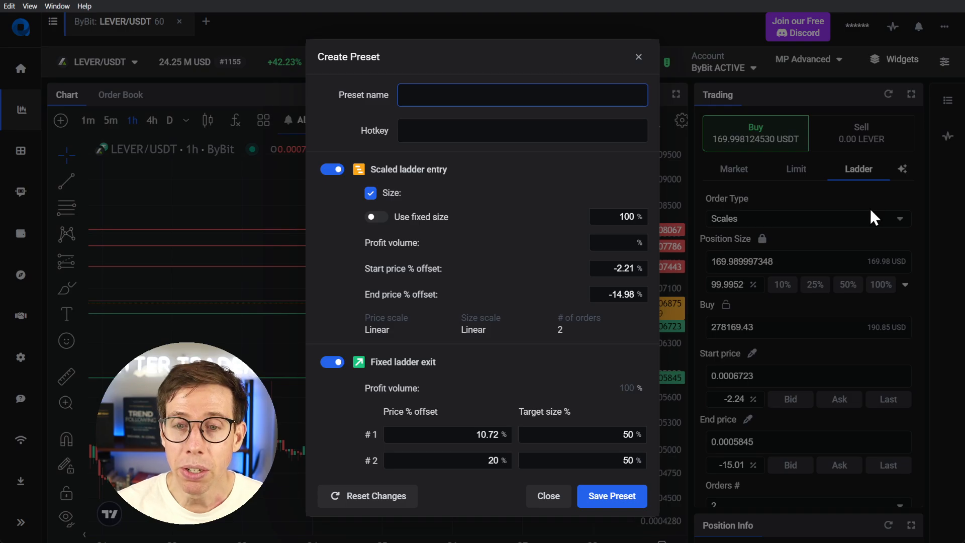
{"action": "mouse_move", "coordinate": [461, 123]}
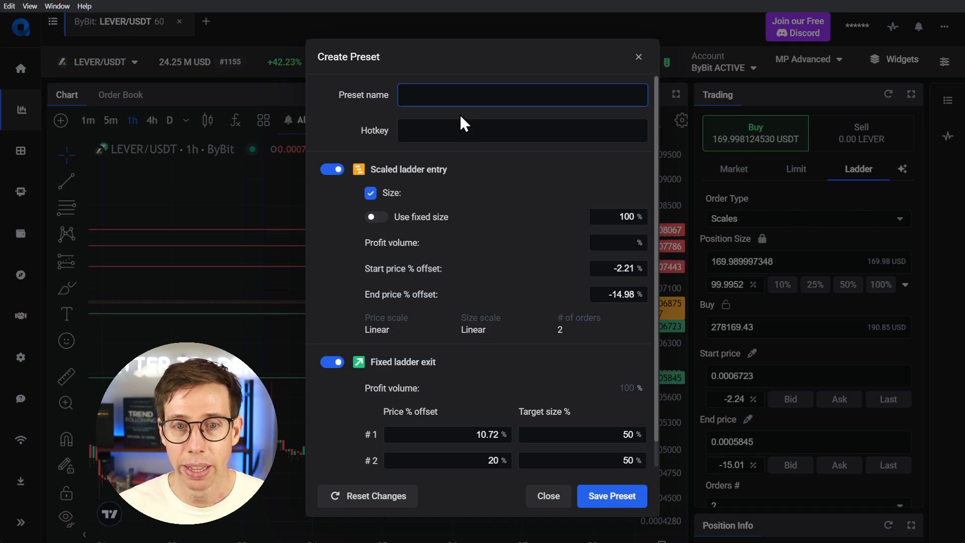
{"action": "type", "text": "LEVER Pump"}
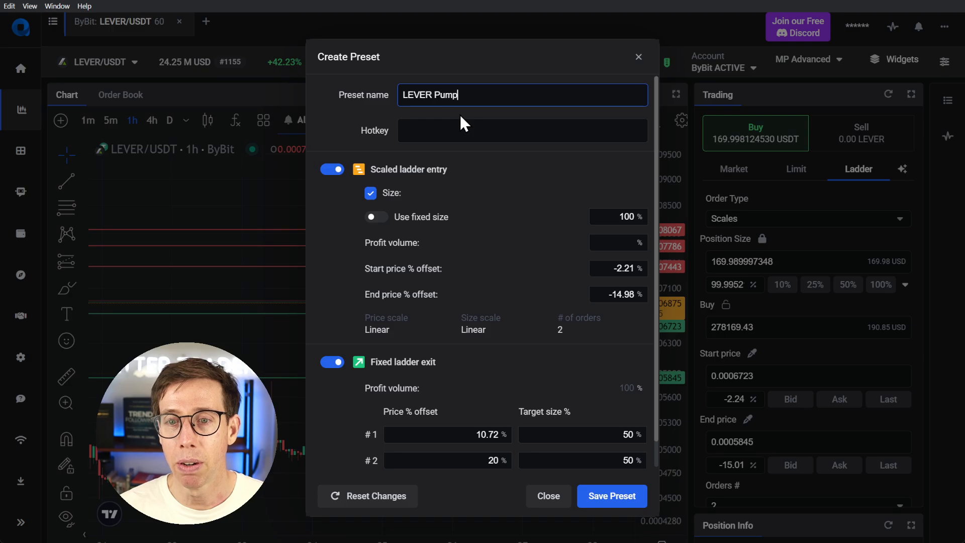
{"action": "type", "text": "Preset"}
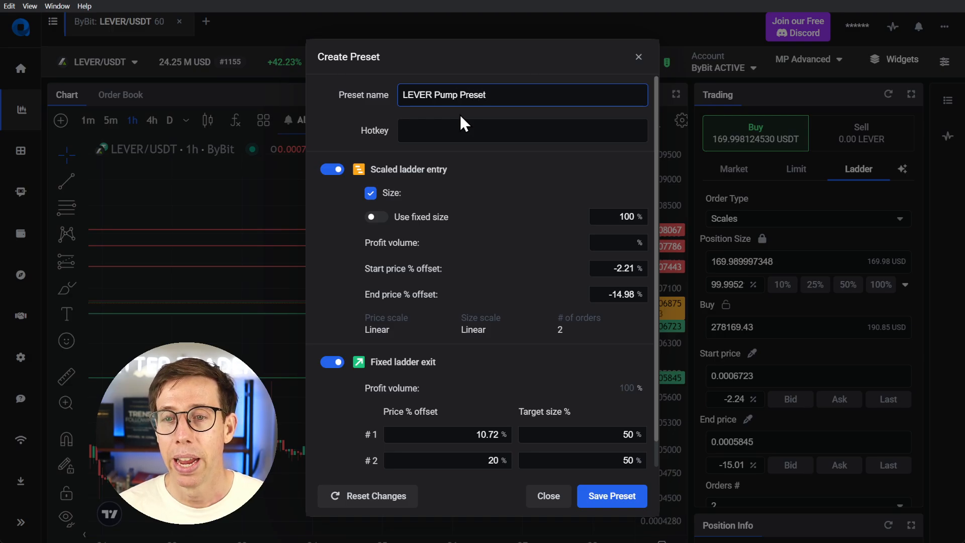
{"action": "type", "text": "H"}
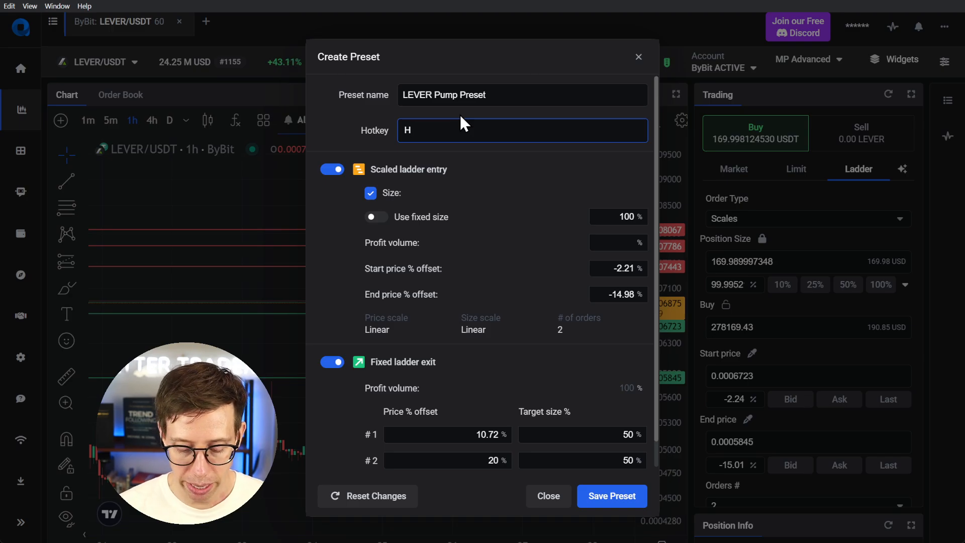
{"action": "type", "text": "L"}
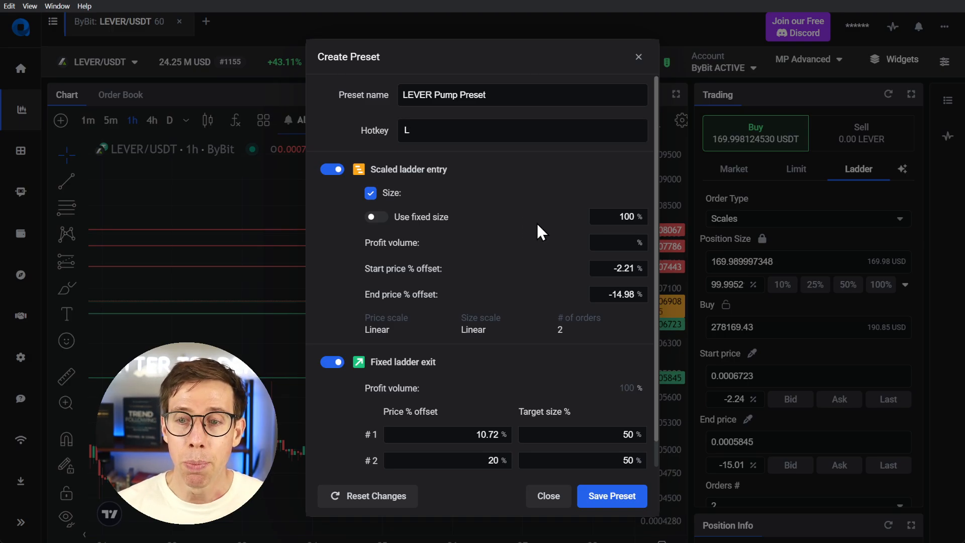
{"action": "mouse_move", "coordinate": [615, 216]}
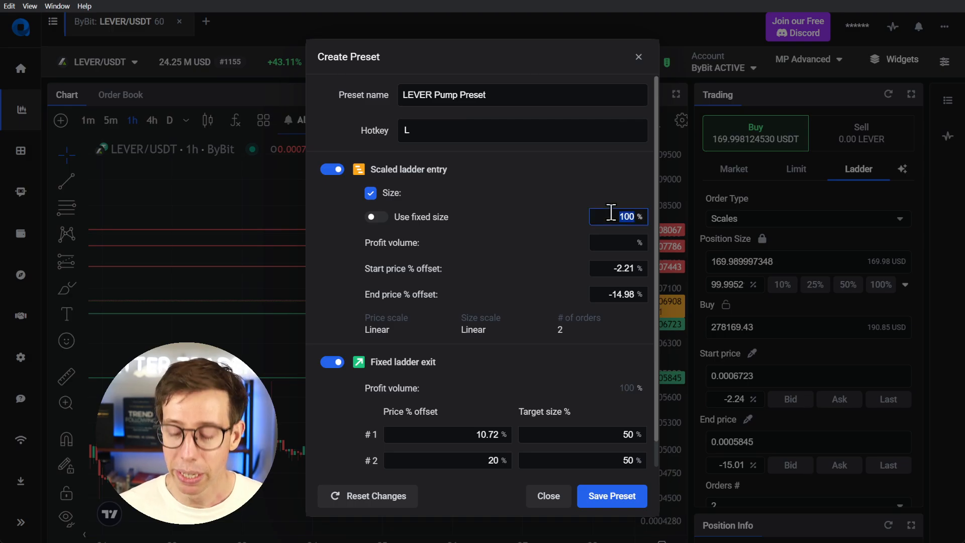
Set preset size to 50% with start offset -2% and end offset -15%
{"action": "type", "text": "50"}
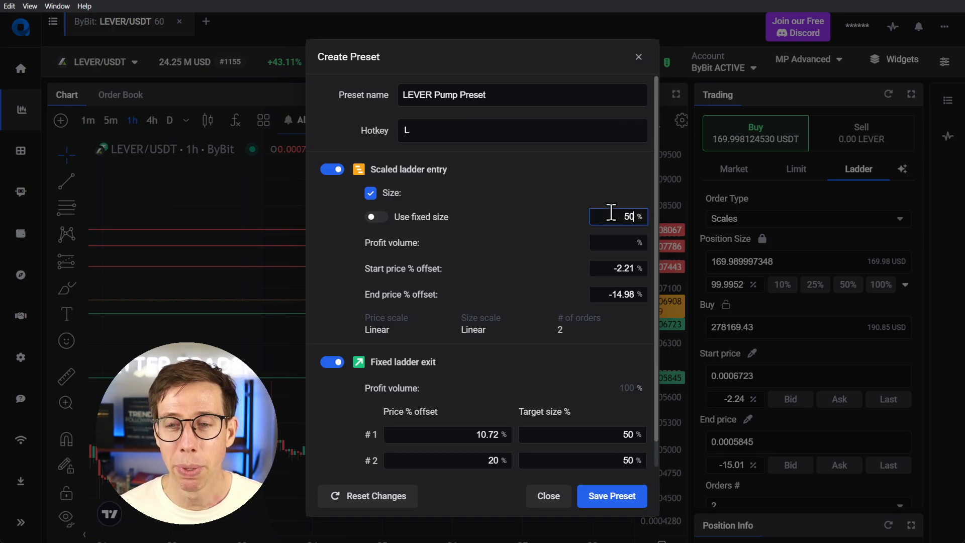
{"action": "mouse_move", "coordinate": [537, 263]}
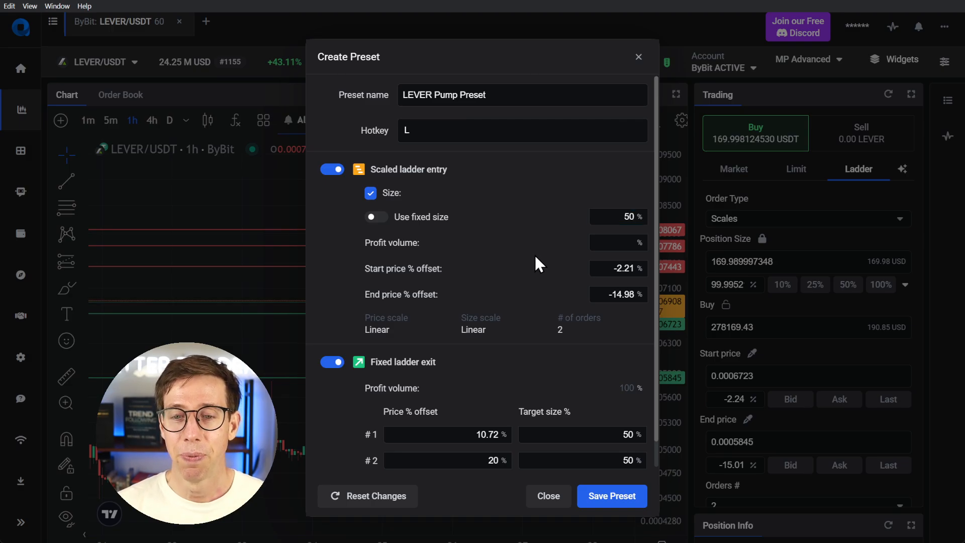
{"action": "mouse_move", "coordinate": [600, 264]}
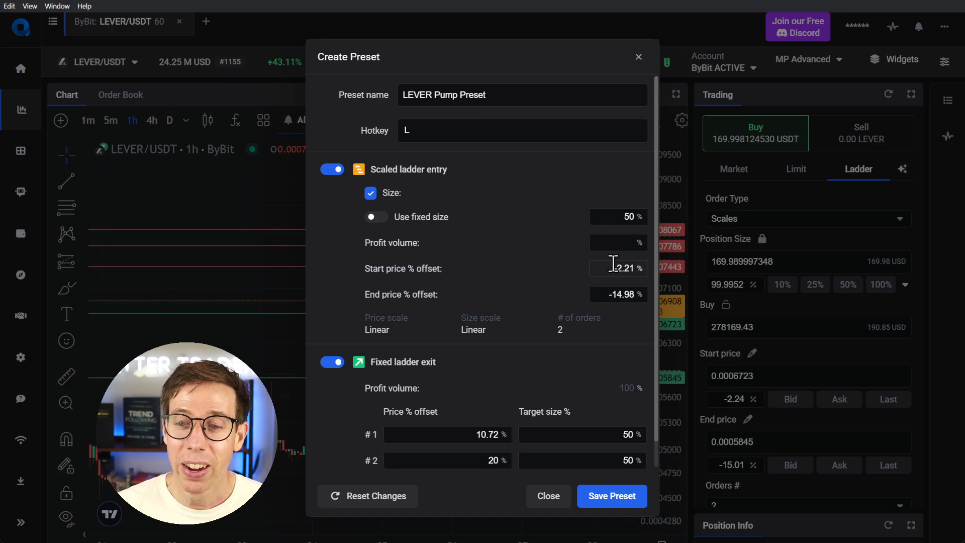
{"action": "left_click", "coordinate": [618, 268]}
{"action": "type", "text": "-2"}
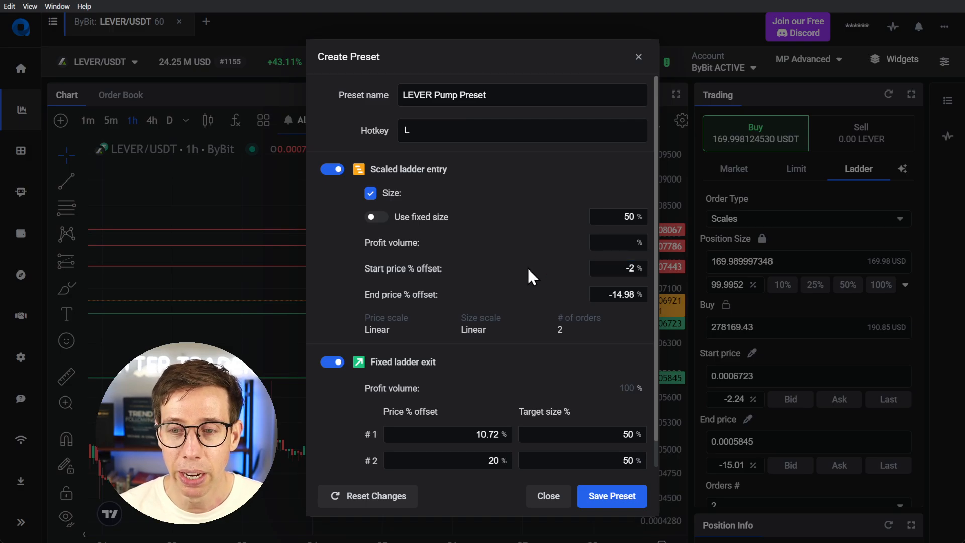
{"action": "left_click", "coordinate": [617, 294]}
{"action": "type", "text": "-15"}
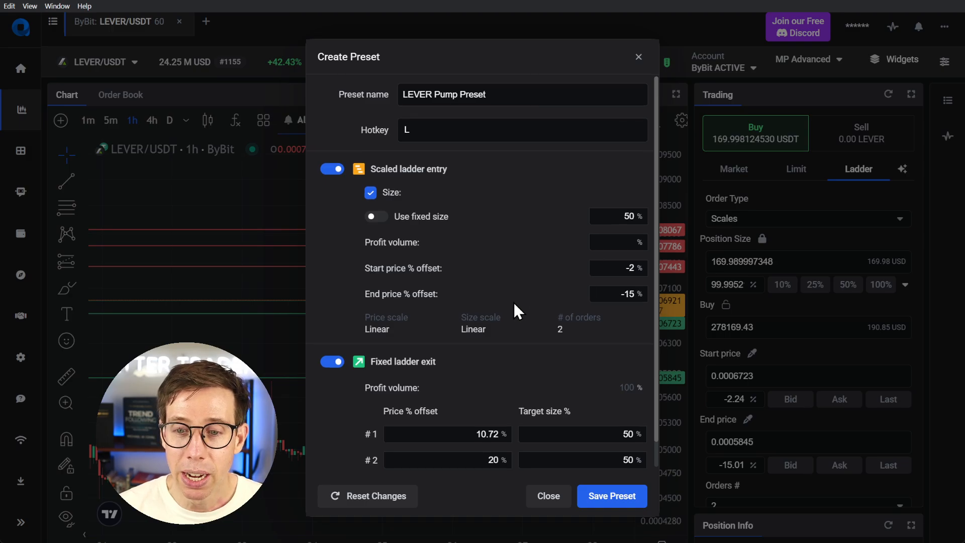
{"action": "scroll", "scroll_direction": "down", "scroll_amount": 3}
{"action": "type", "text": "10"}
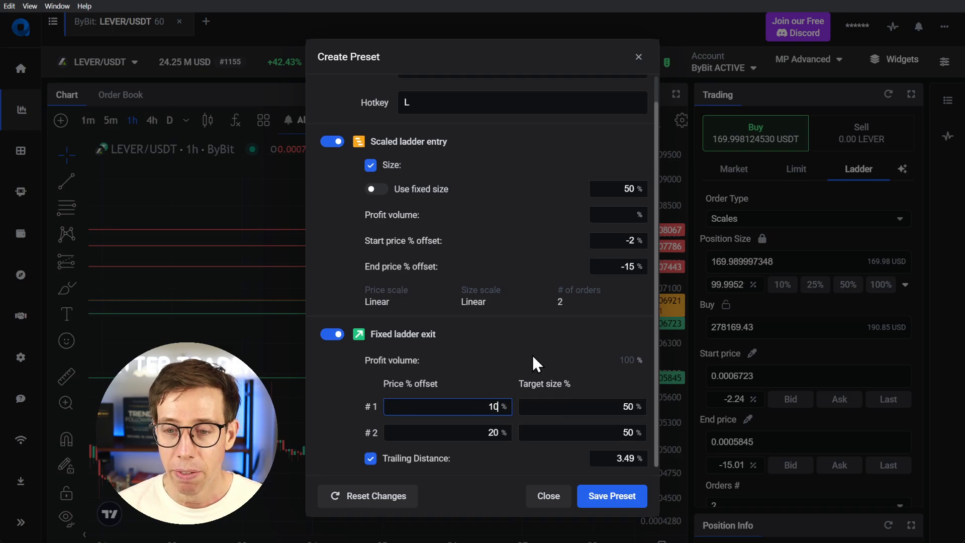
Set exit #1 to a 10% offset with 3% trailing distance, then save
{"action": "left_click", "coordinate": [448, 432]}
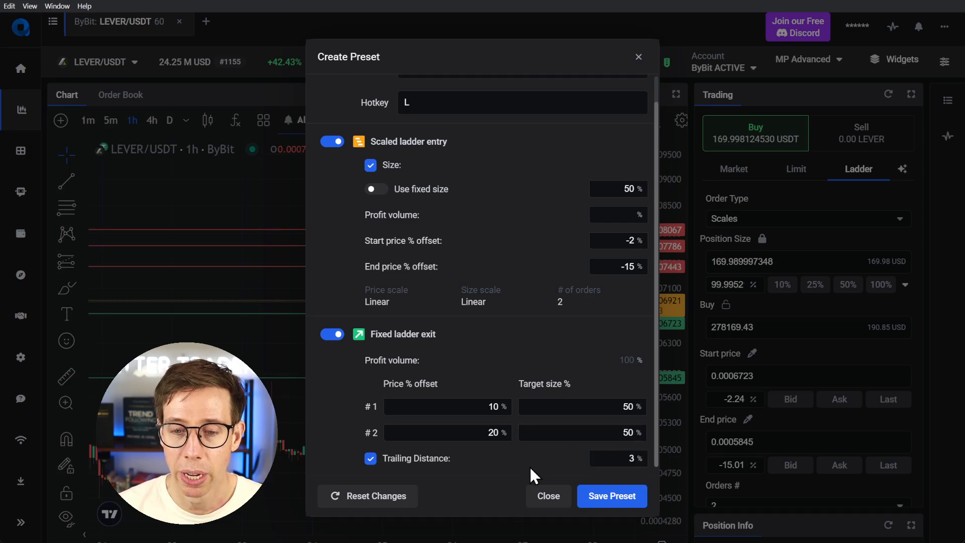
{"action": "mouse_move", "coordinate": [611, 496]}
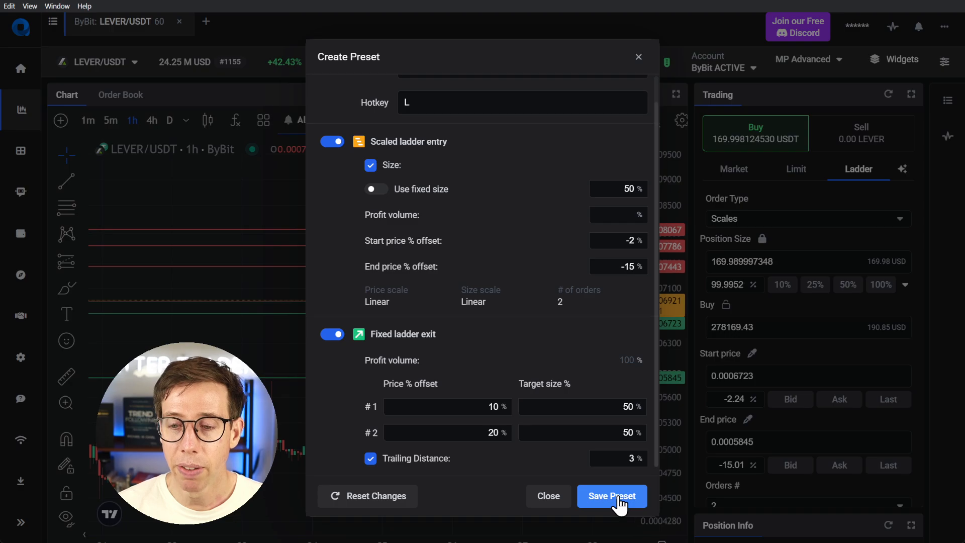
{"action": "left_click", "coordinate": [611, 496]}
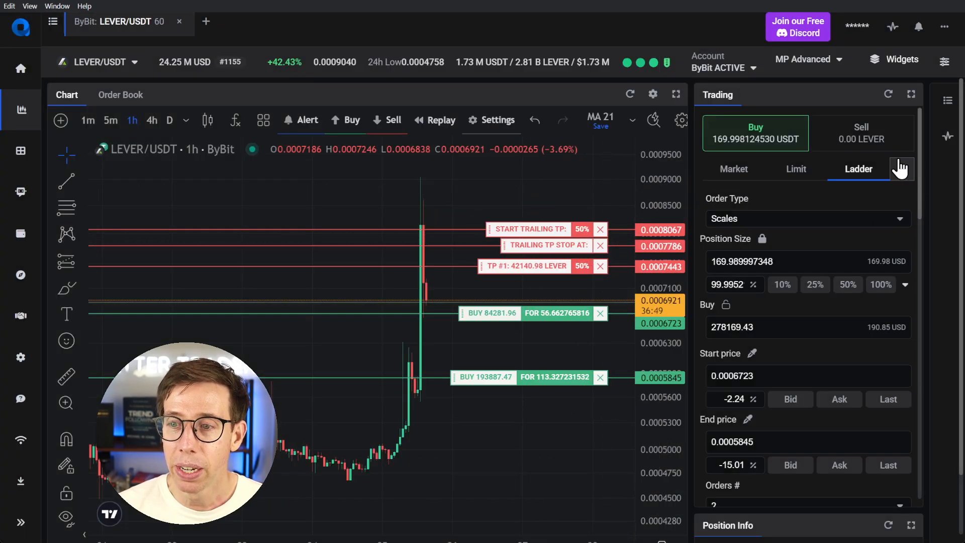
Confirm LEVER Pump Preset is listed, apply it, and dismiss Symbol Search
{"action": "left_click", "coordinate": [902, 169]}
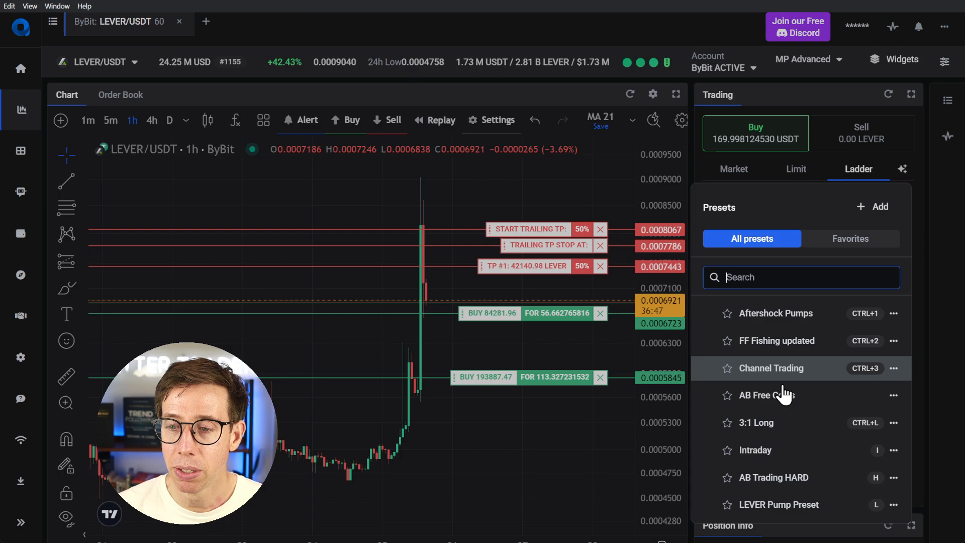
{"action": "mouse_move", "coordinate": [883, 498]}
{"action": "type", "text": "L"}
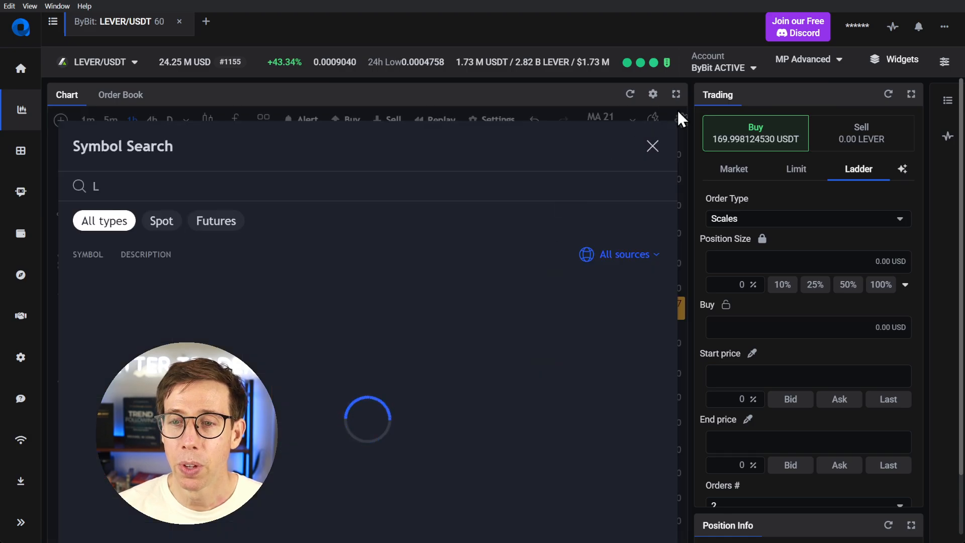
{"action": "left_click", "coordinate": [652, 146]}
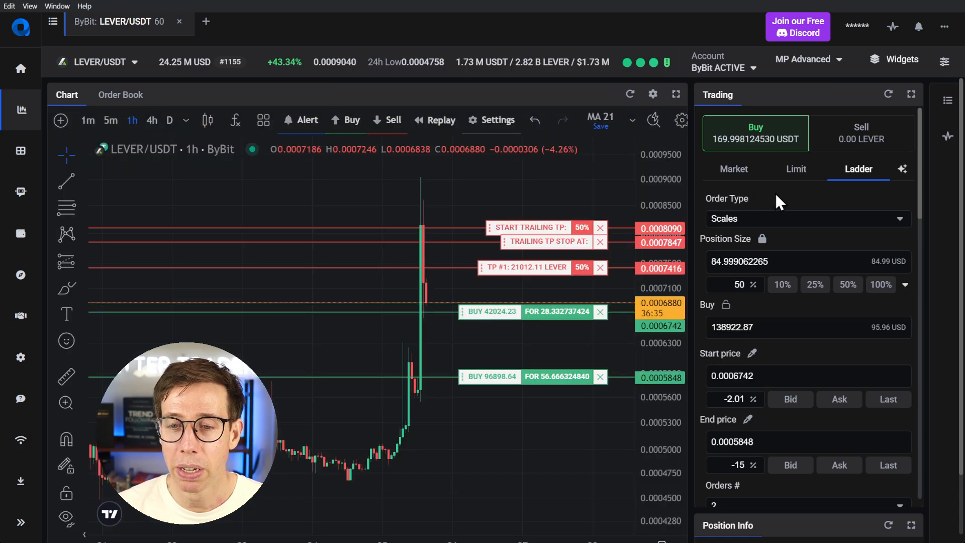
{"action": "mouse_move", "coordinate": [559, 320]}
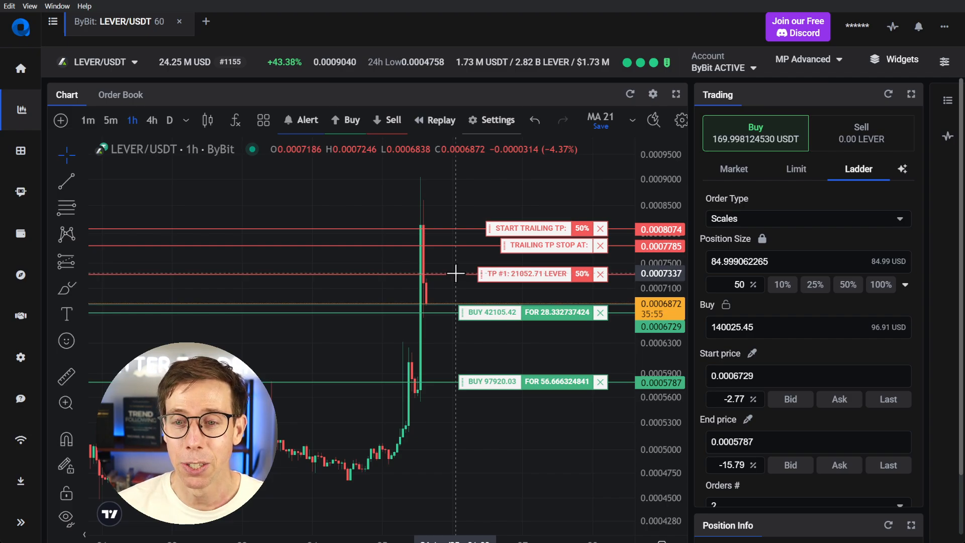
{"action": "scroll", "scroll_direction": "down", "scroll_amount": 3}
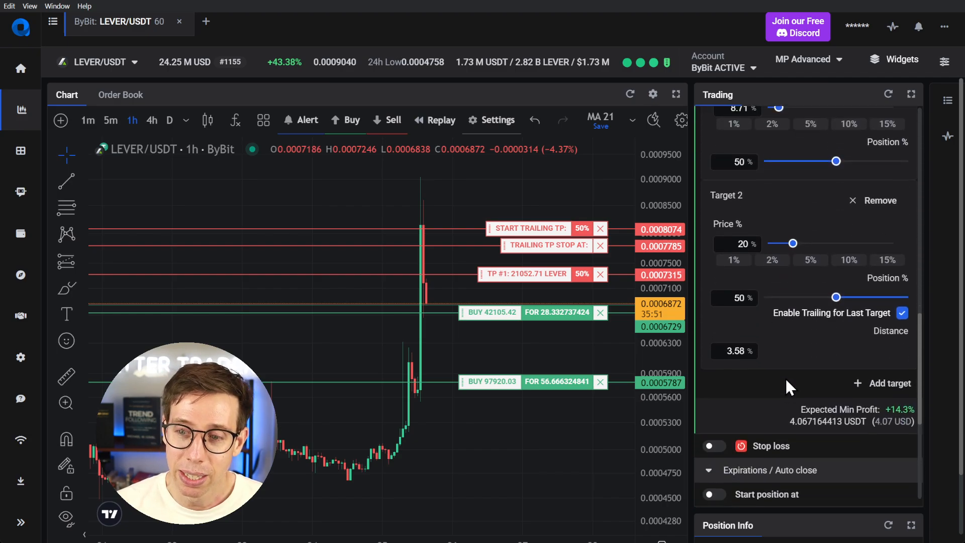
{"action": "mouse_move", "coordinate": [840, 329]}
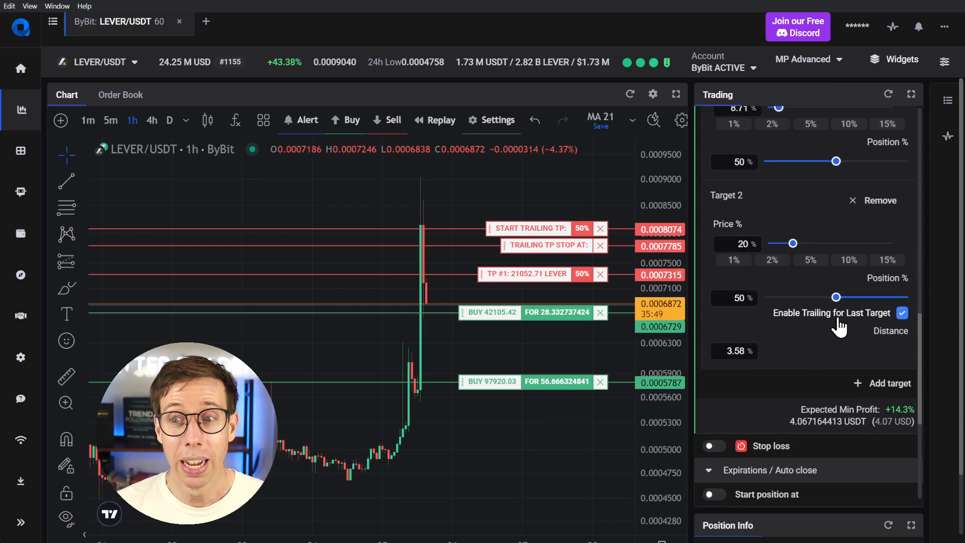
{"action": "scroll", "scroll_direction": "up", "scroll_amount": 3}
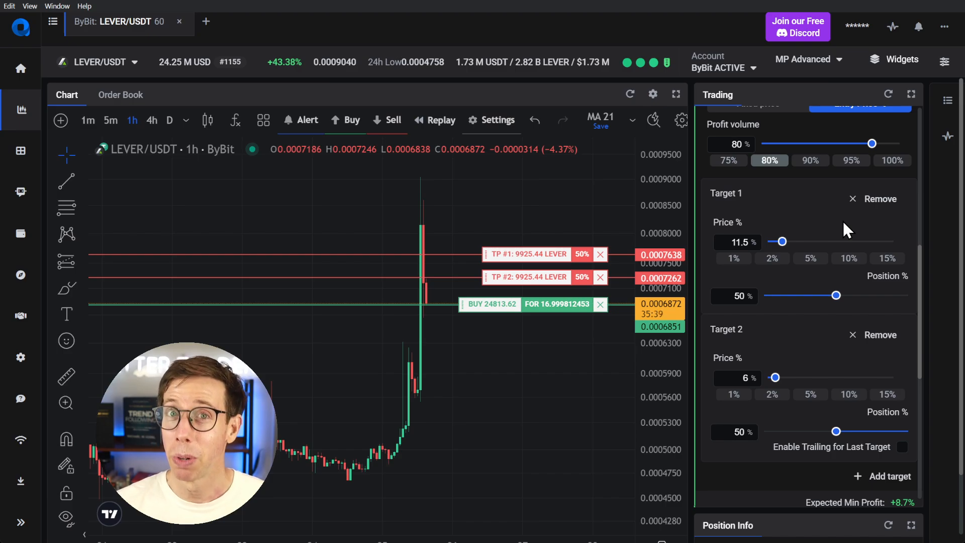
{"action": "mouse_move", "coordinate": [485, 311]}
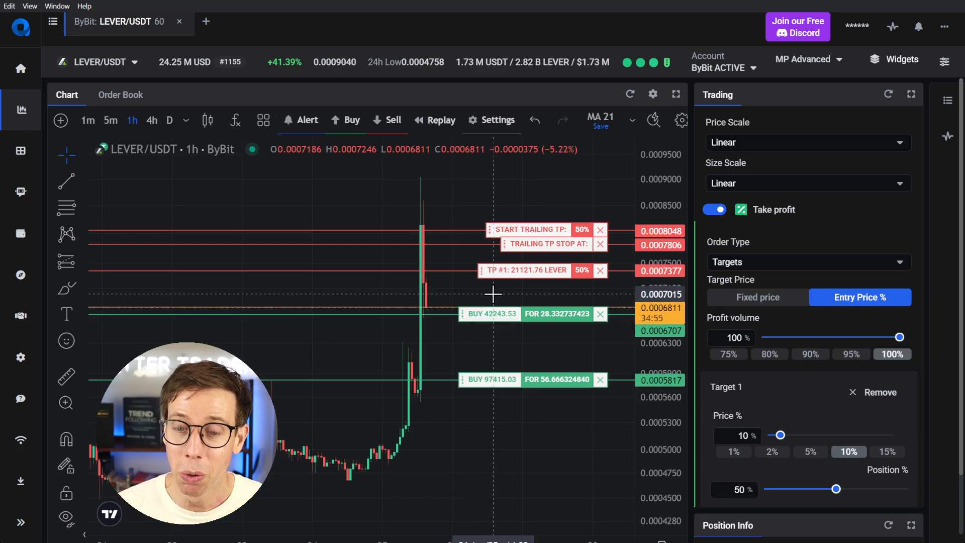
{"action": "mouse_move", "coordinate": [471, 320]}
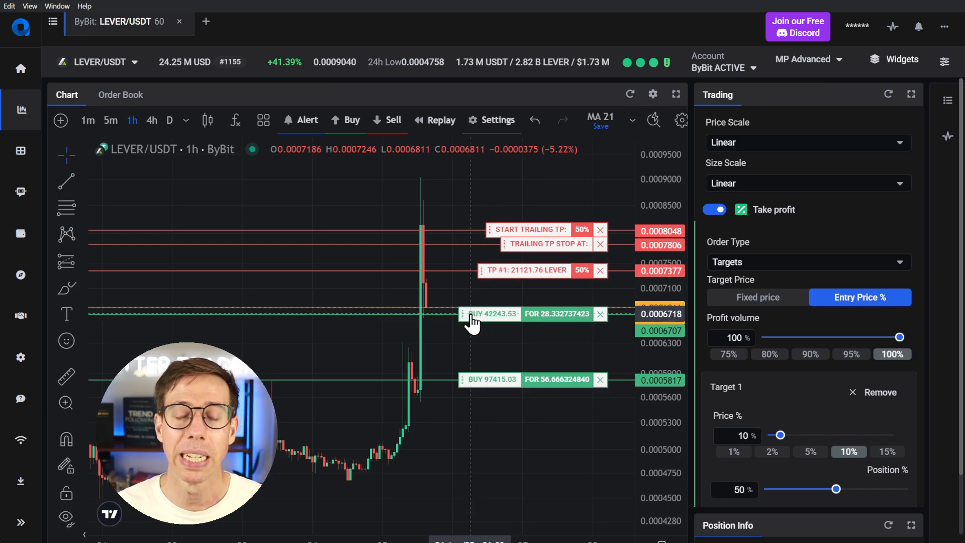